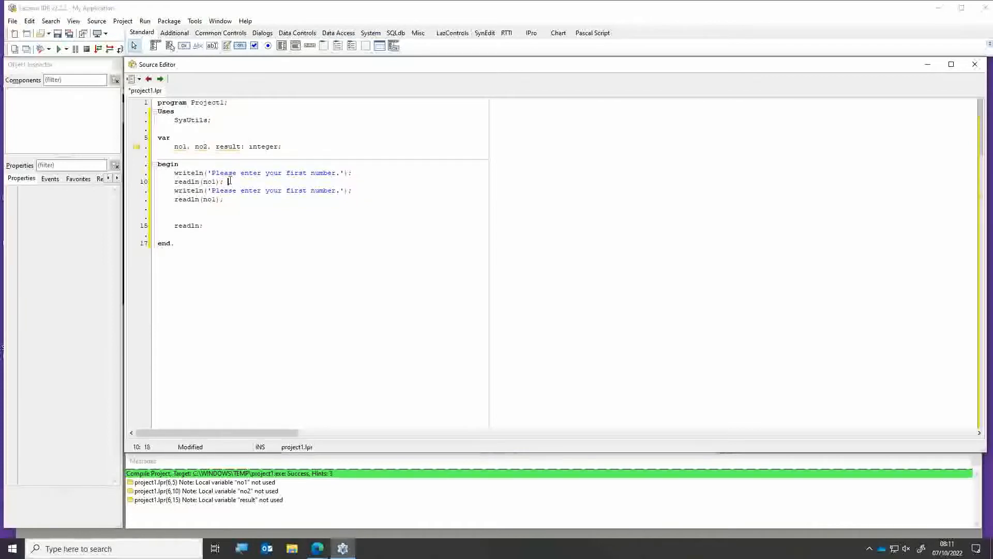
Change 'first' to 'second' in the duplicated writeln prompt
double_click(296, 199)
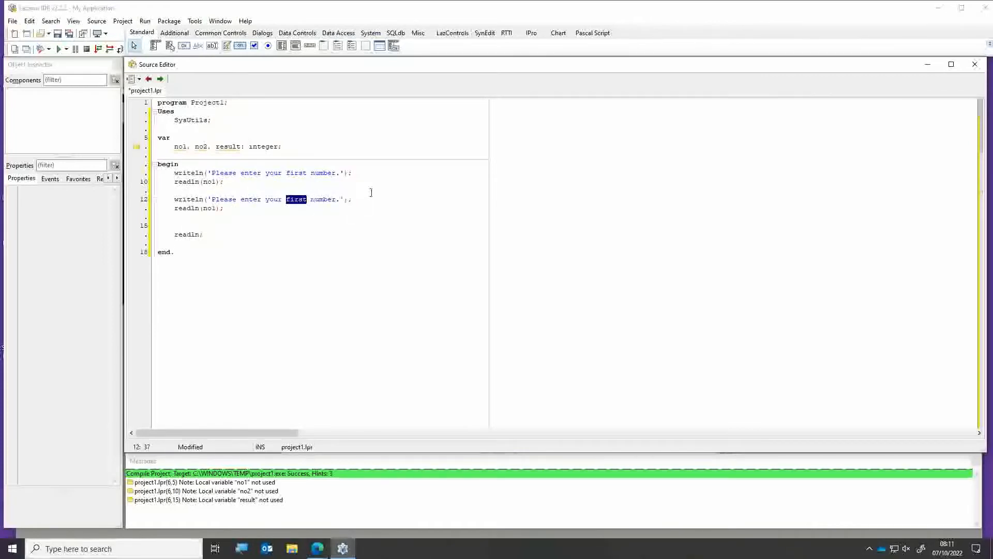
type("se")
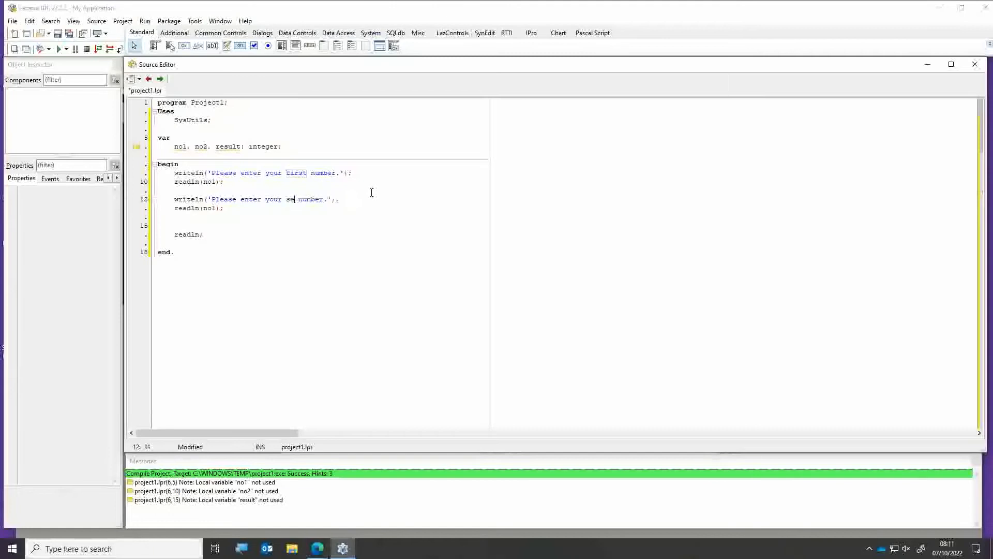
type("cond")
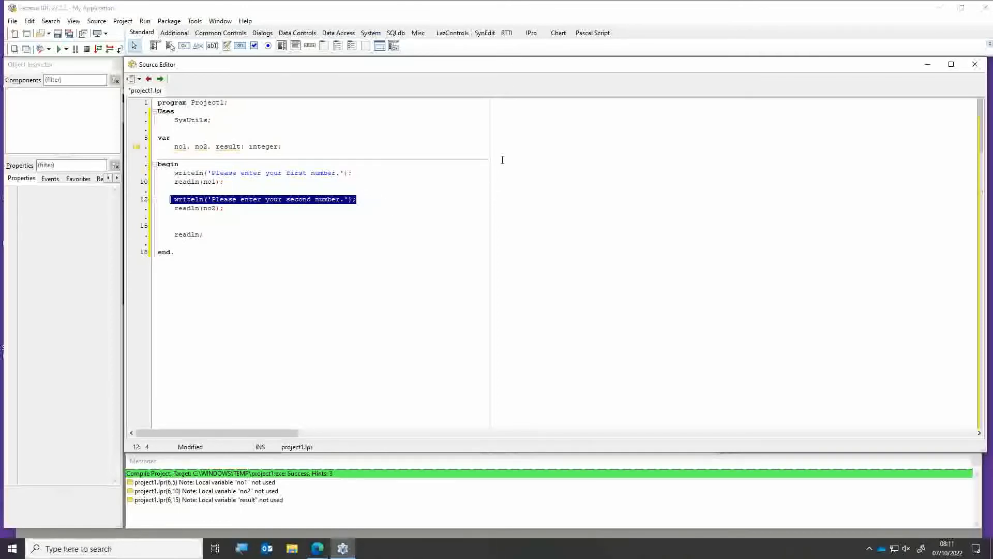
mouse_move(139, 225)
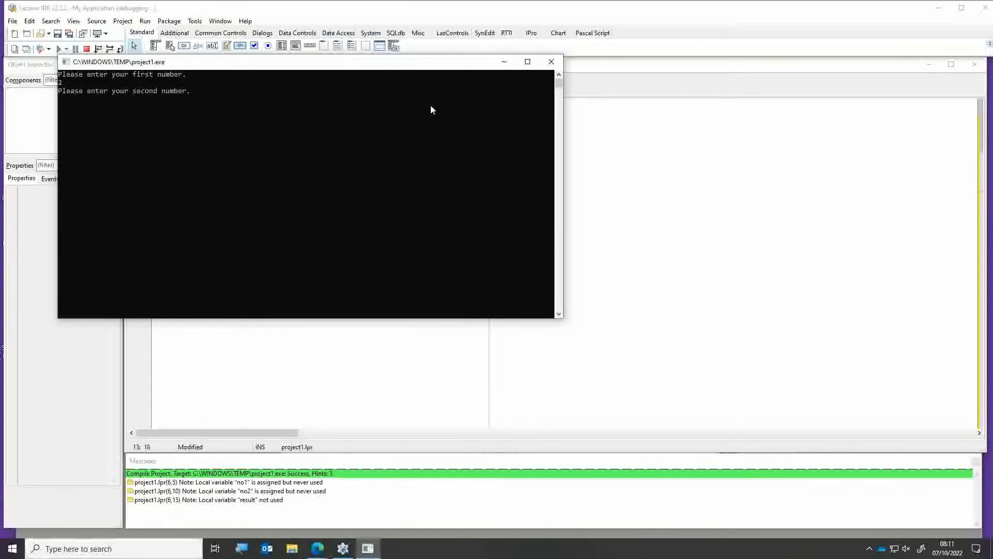
Enter 3 as the second number in the running console program
type("3")
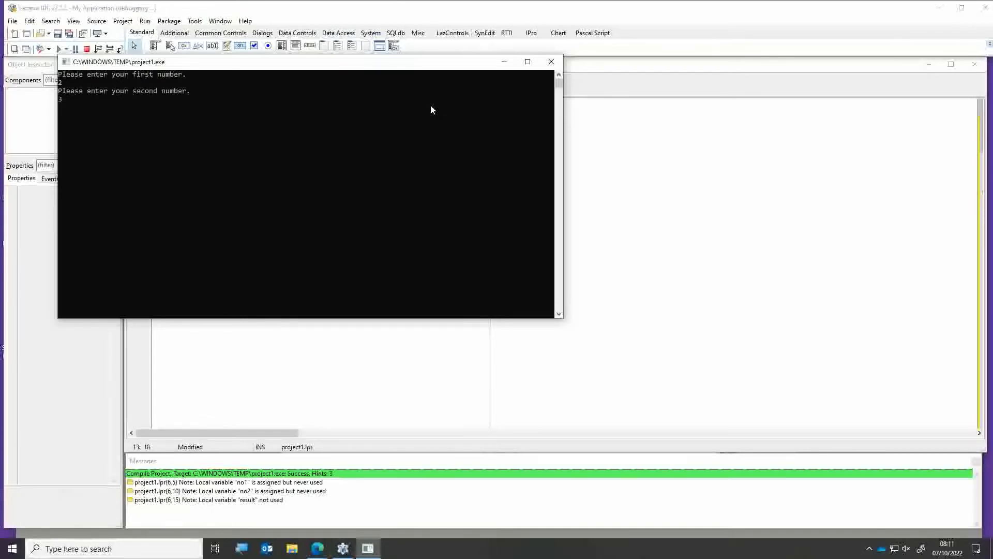
key("Return")
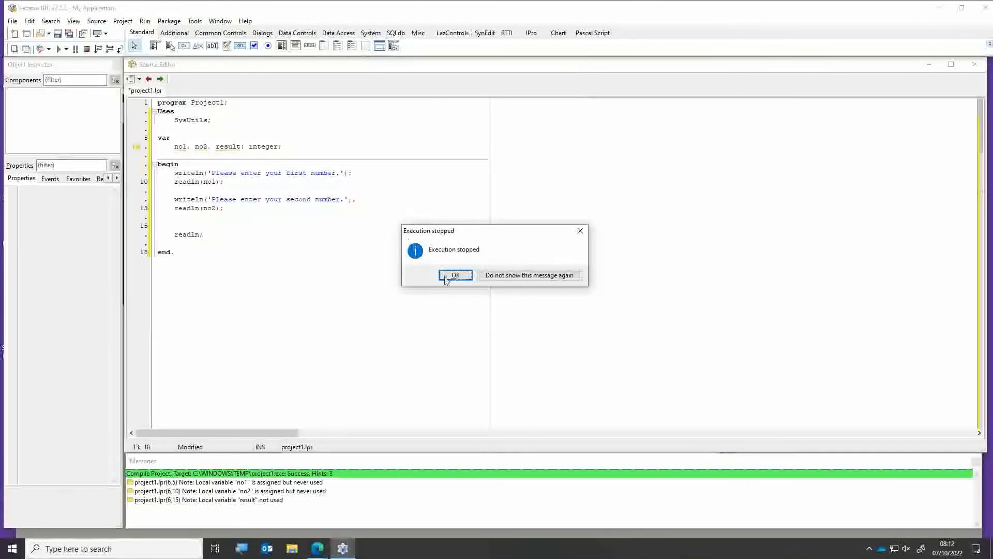
Dismiss the Execution stopped notice and place the cursor on blank line 15
left_click(455, 275)
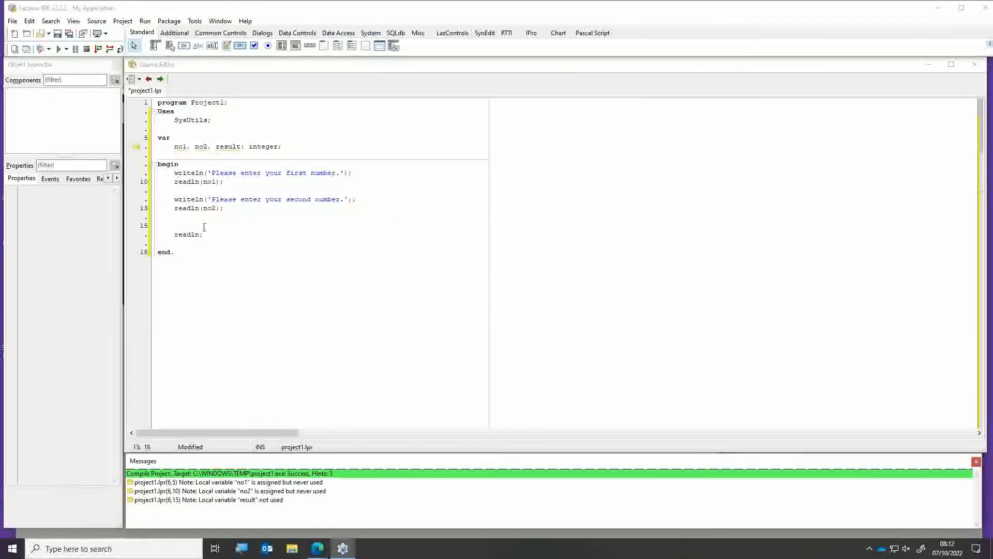
left_click(184, 226)
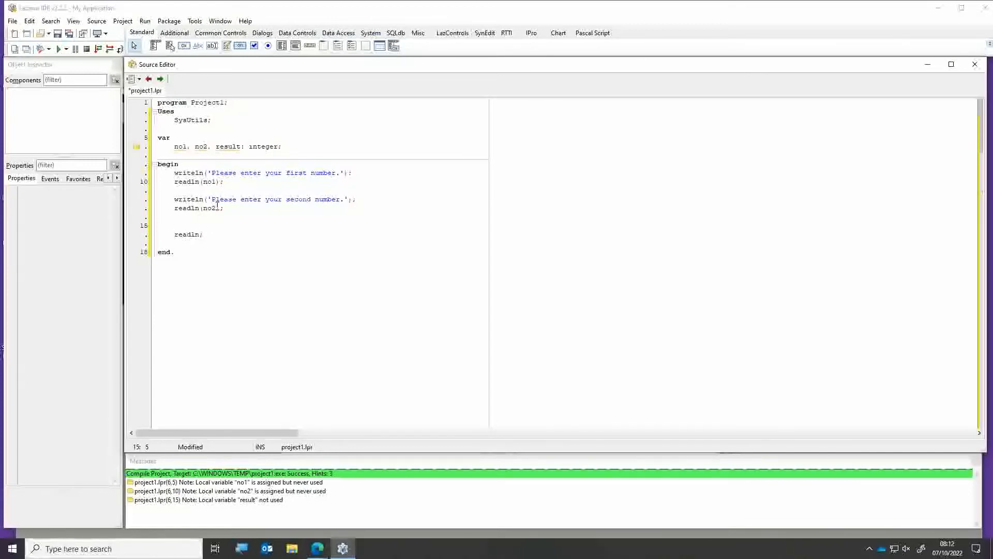
left_click(174, 225)
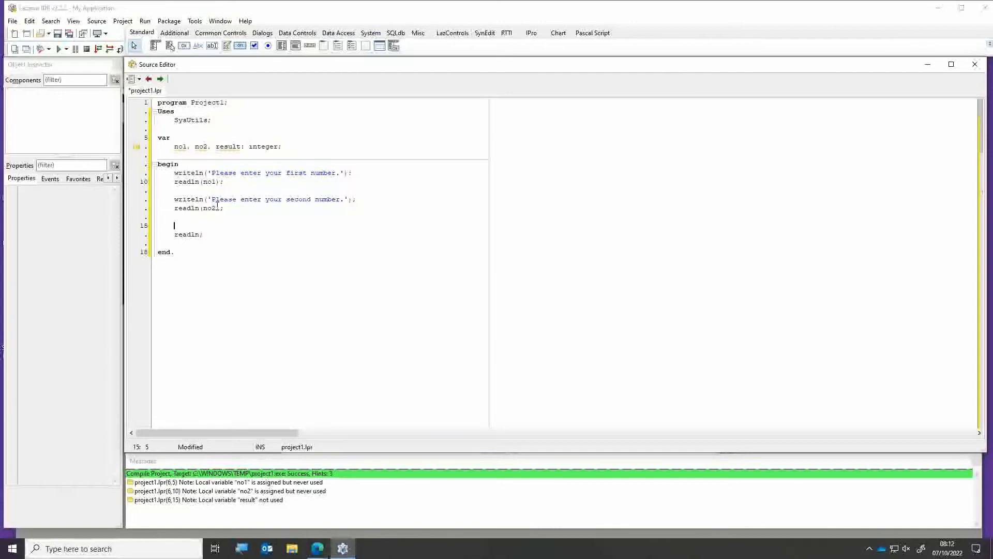
mouse_move(220, 5)
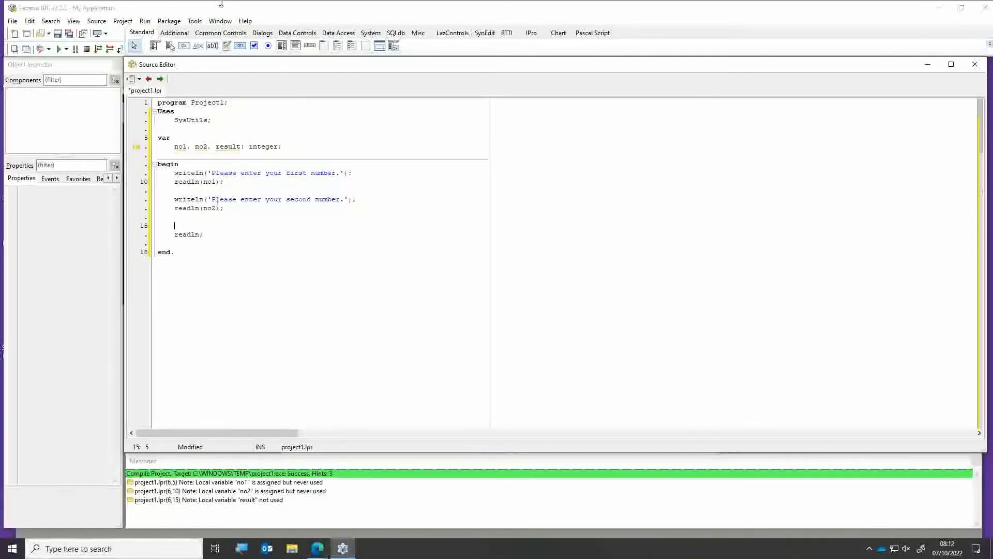